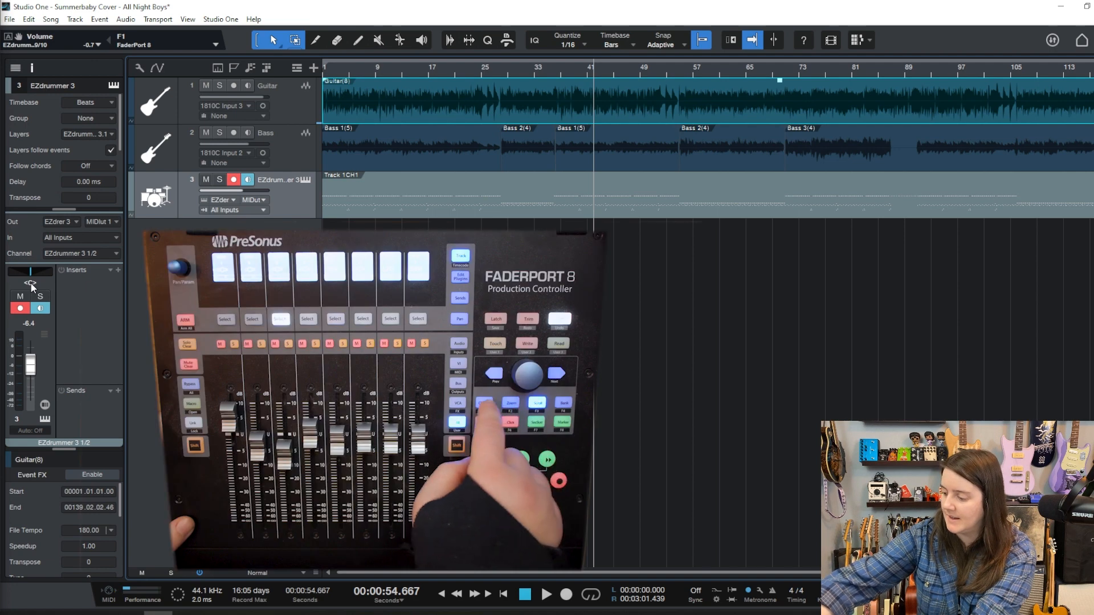
Step: Show the full Console with the Guitar channel's MF-108S ClusterFlux insert and its parameters listed
left_click(266, 132)
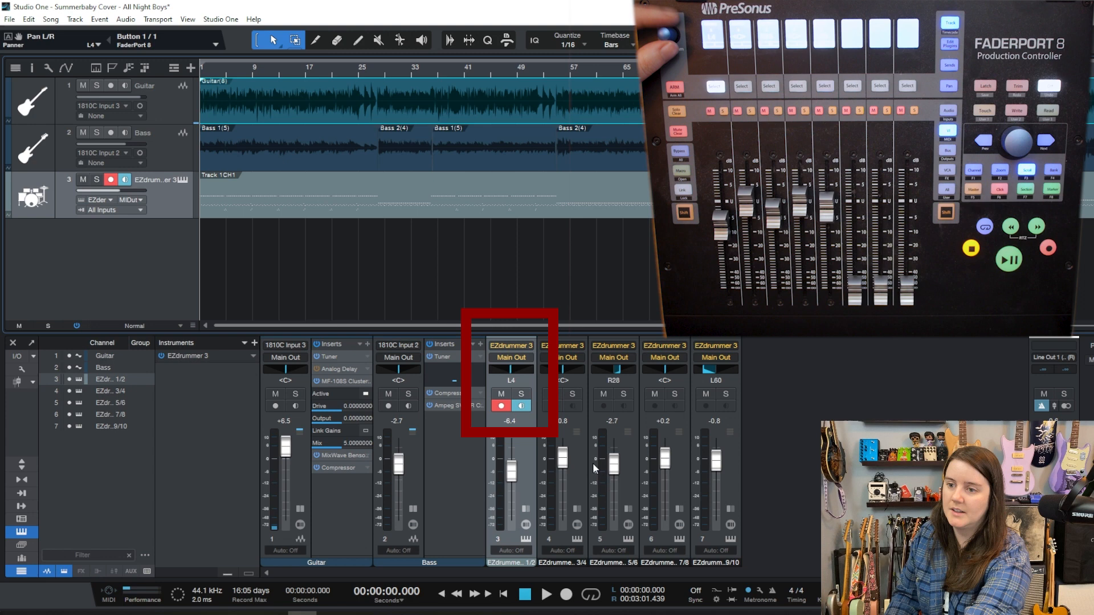
mouse_move(821, 412)
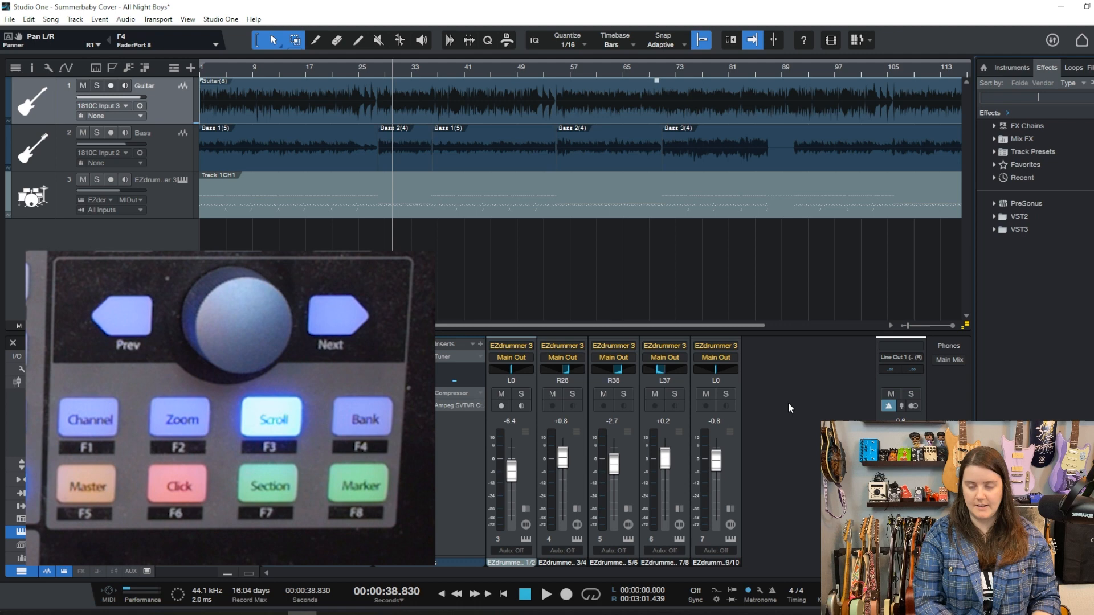
Step: Search the Effects browser for 'benson' to list the five MixWave Benson plug-ins
type("benson")
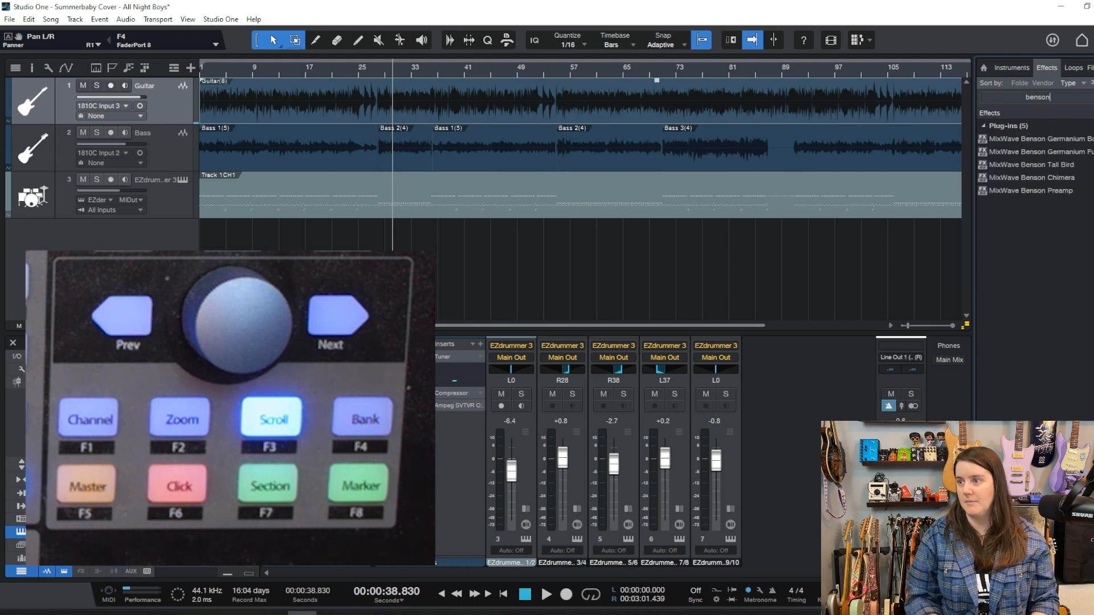
left_click(1036, 139)
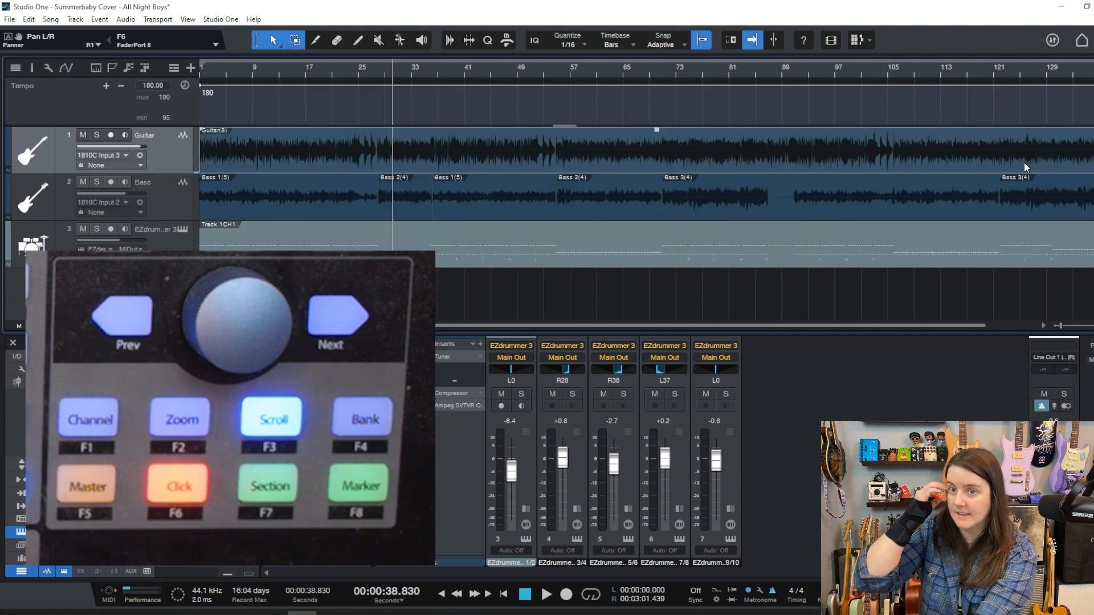
Step: Show the Tempo track reading 180 BPM above the guitar, bass and drum tracks
left_click(178, 486)
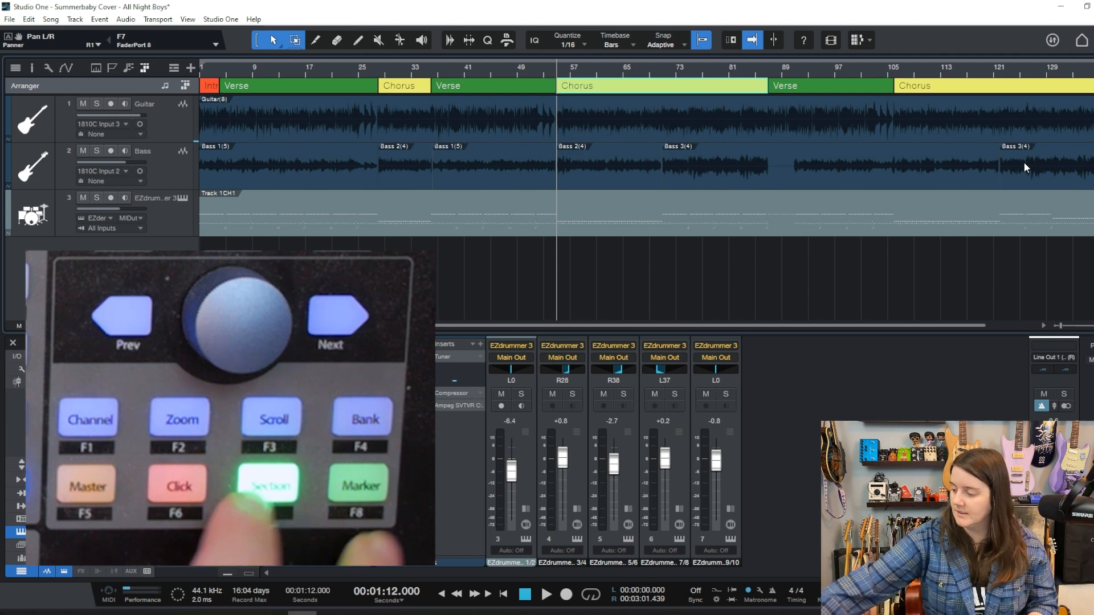
Step: Show the Arranger track marking the song's Intro, Verse and Chorus sections
left_click(267, 487)
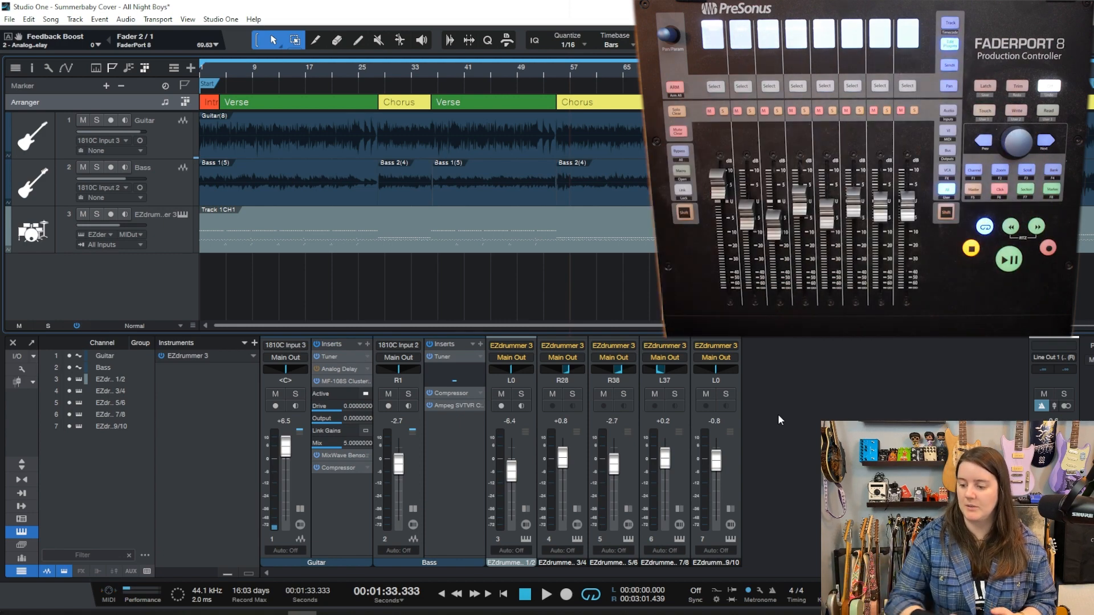
Step: Show the Guitar channel's Analog Delay settings: 844 Hz low cut, 54.5% feedback, 28.5% dry/wet
double_click(341, 368)
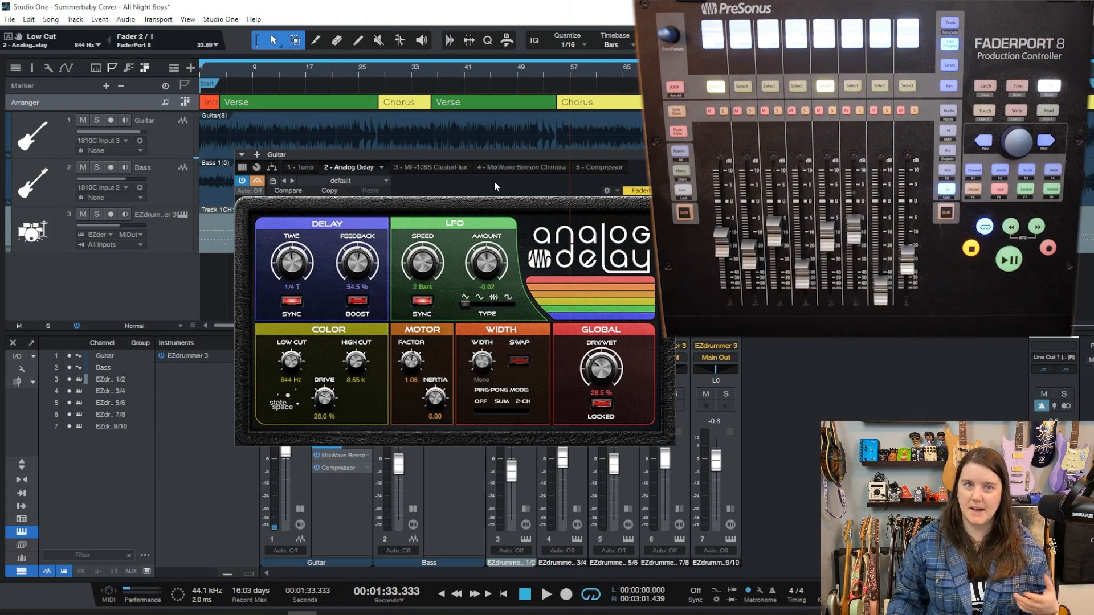
mouse_move(459, 241)
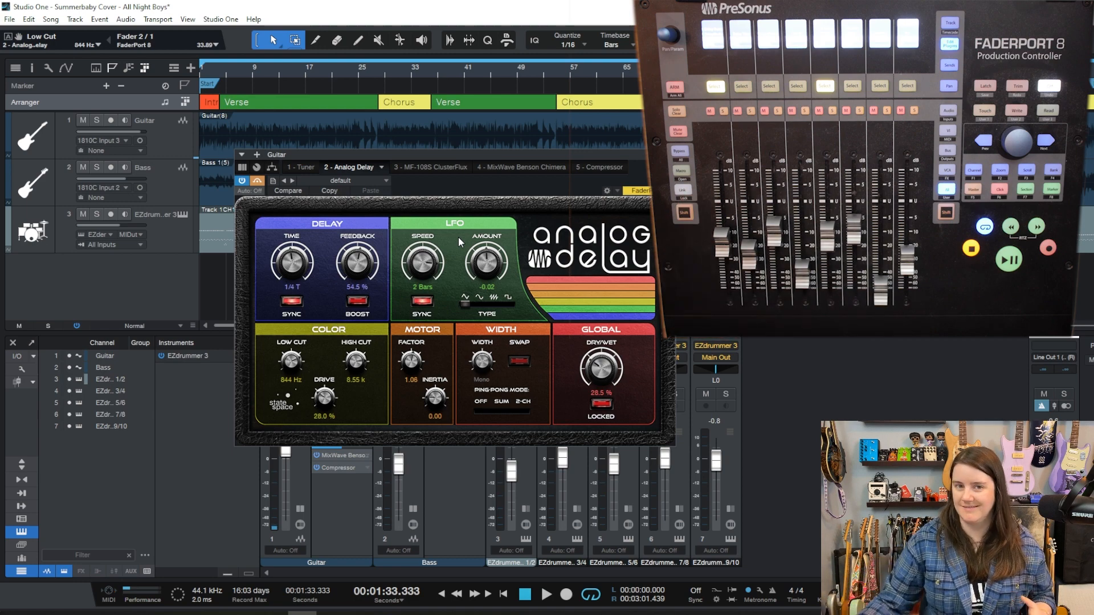
mouse_move(345, 269)
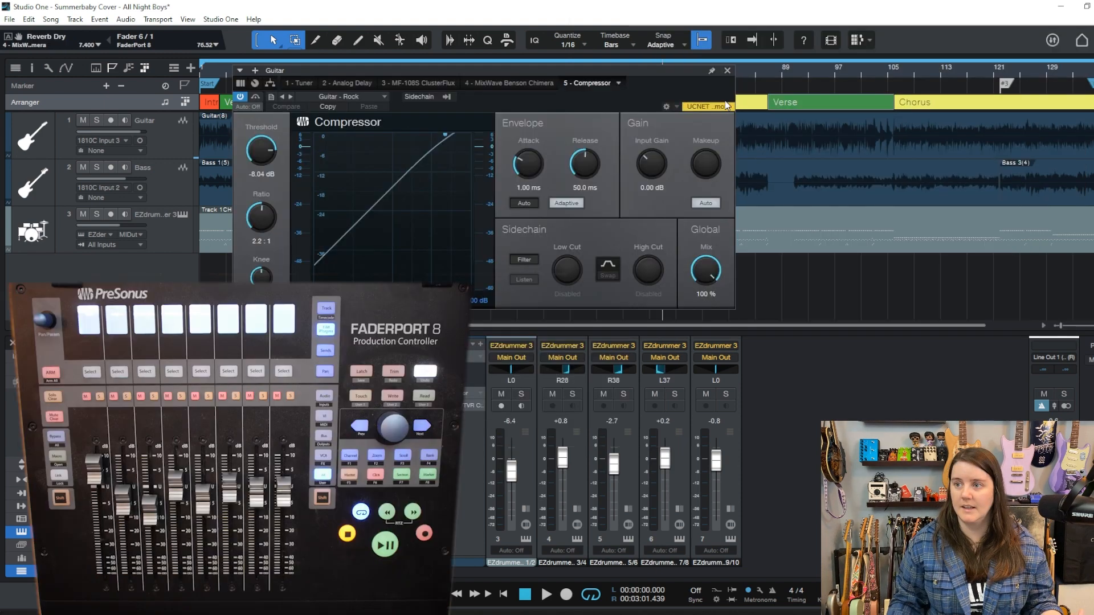
Step: Bring up the Guitar's MF-108S ClusterFlux insert with its Classic Chorus preset loaded
left_click(709, 106)
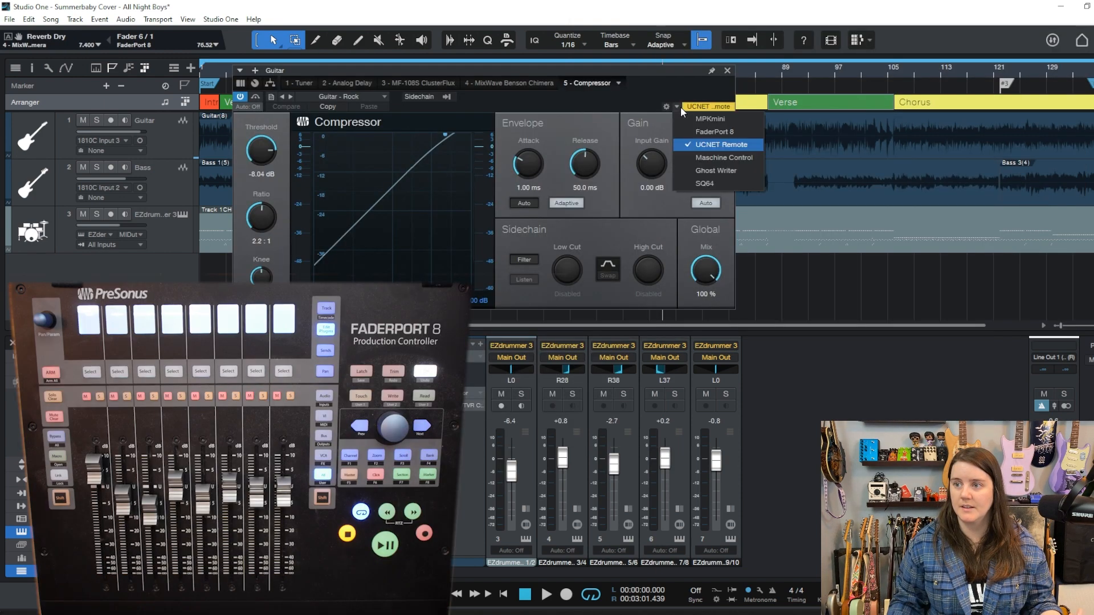
left_click(716, 132)
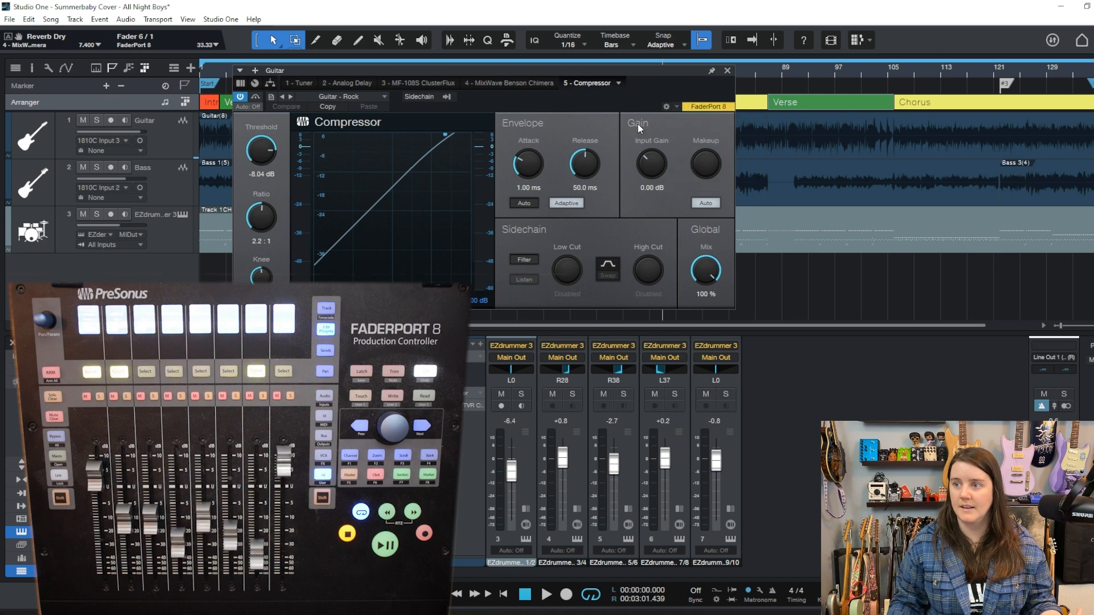
mouse_move(584, 100)
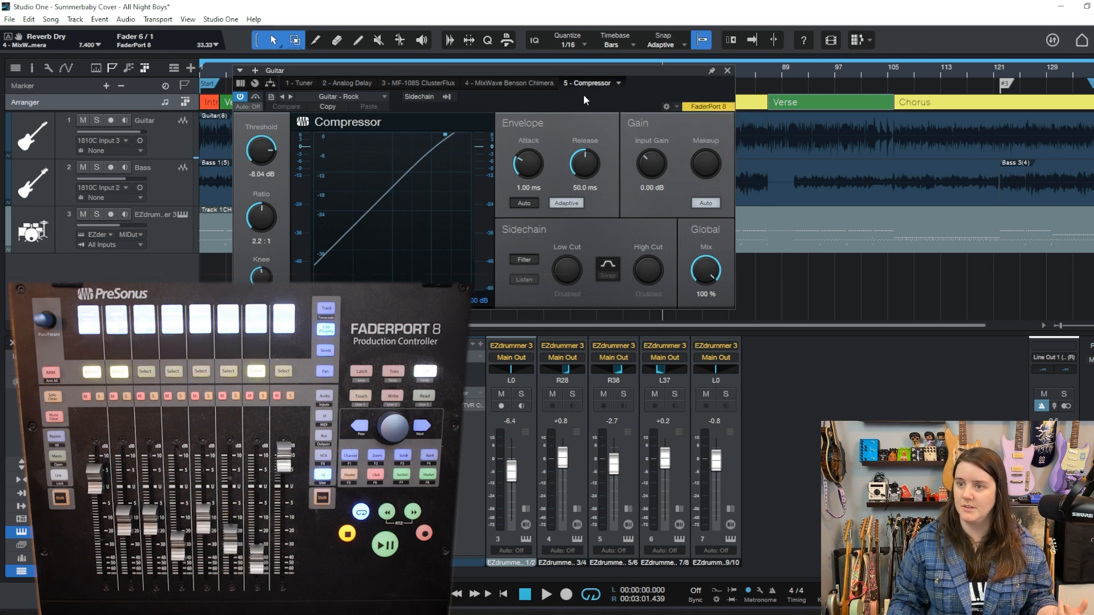
mouse_move(568, 130)
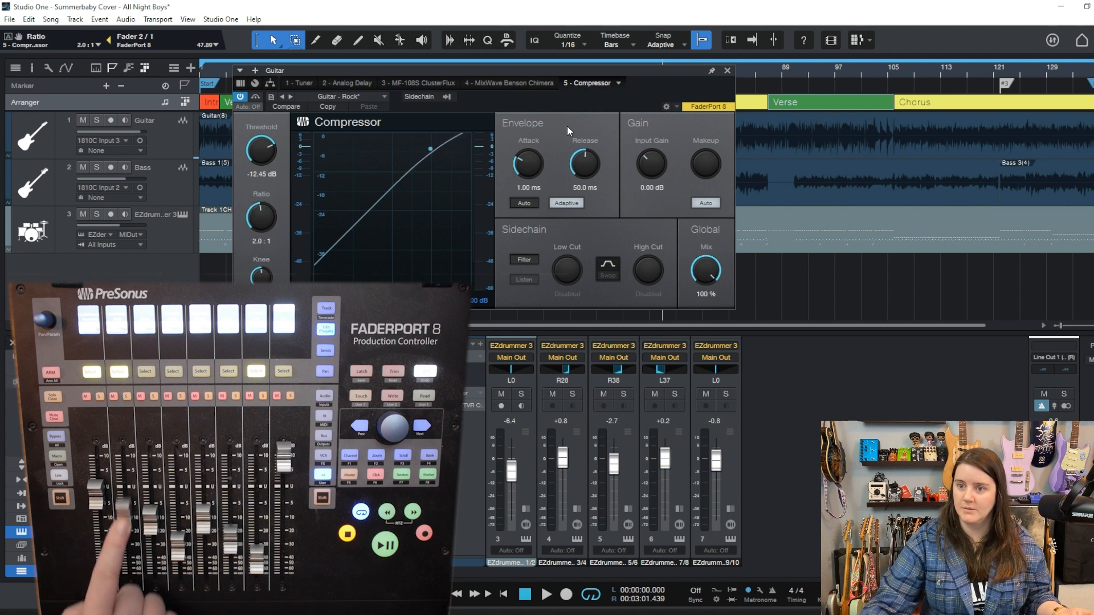
left_click_drag(260, 220, 266, 194)
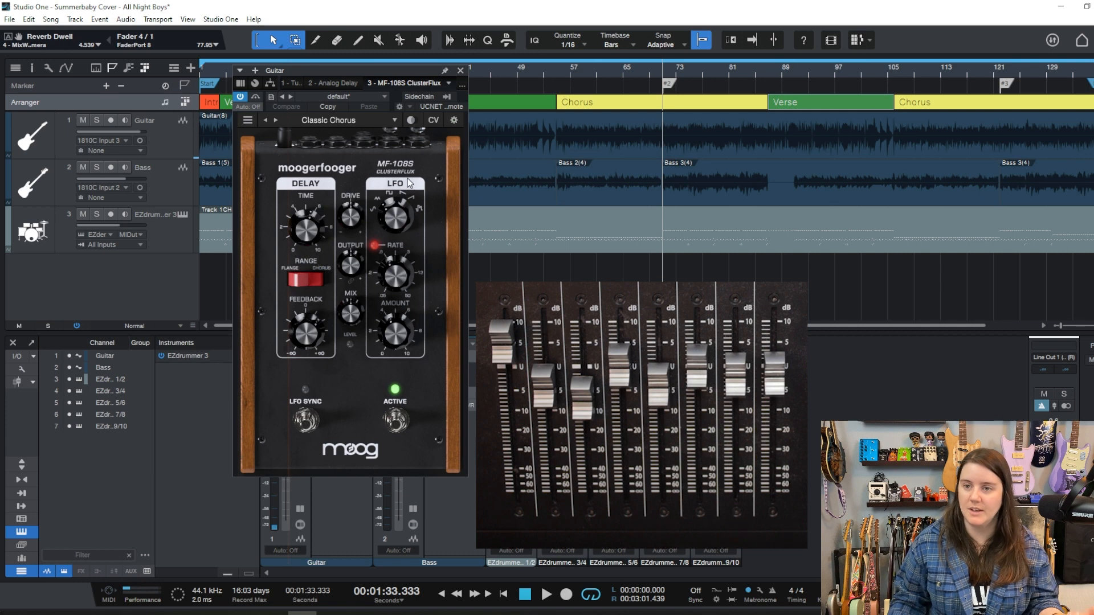
mouse_move(401, 118)
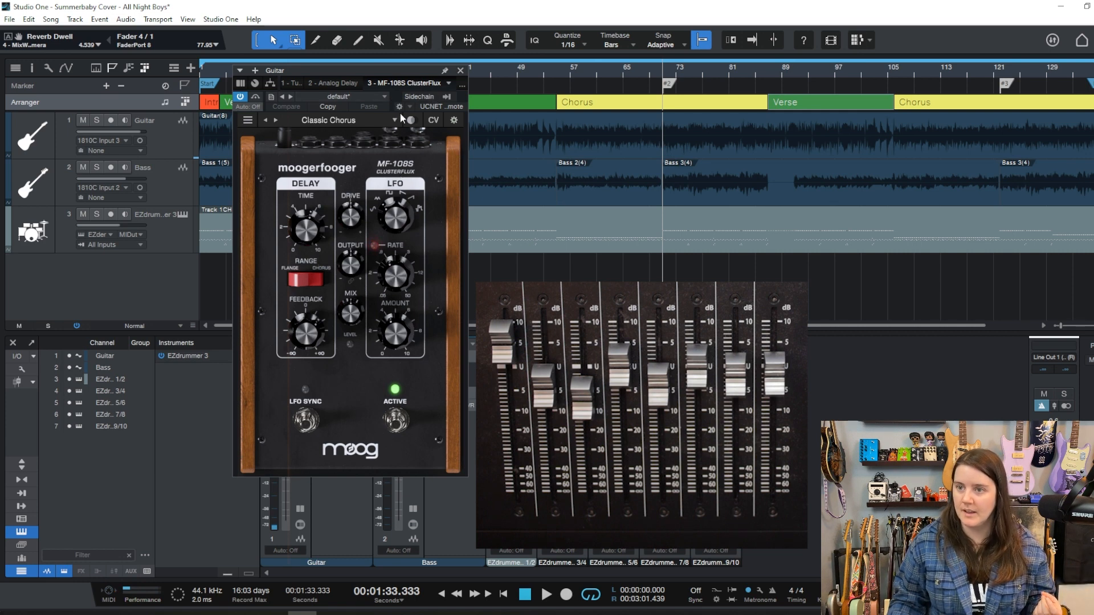
Step: Assign FaderPort 8 as the ClusterFlux plugin's remote device, showing its External Devices page
left_click(445, 106)
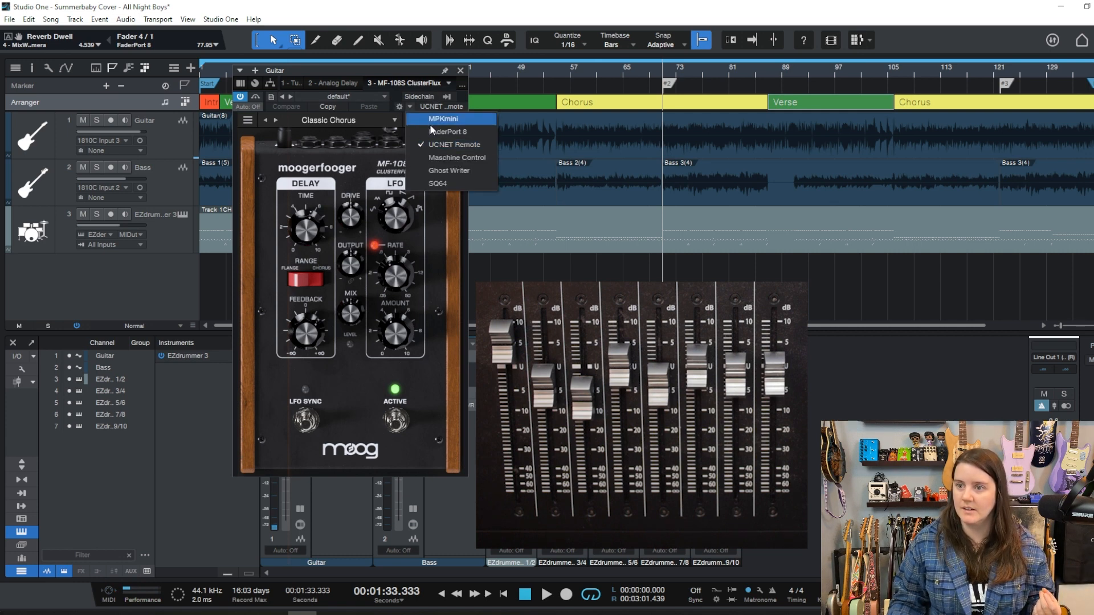
left_click(448, 131)
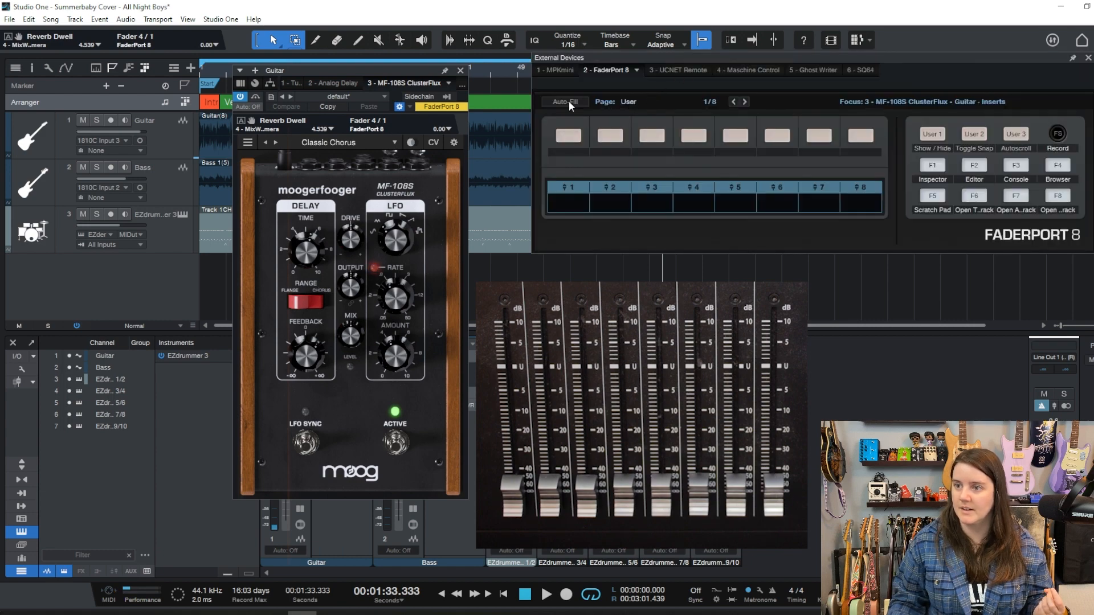
Step: Auto-fill ClusterFlux parameters (Drive, Mix, Delay Time, LFO Rate) onto the faders and review both mapping pages
left_click(565, 102)
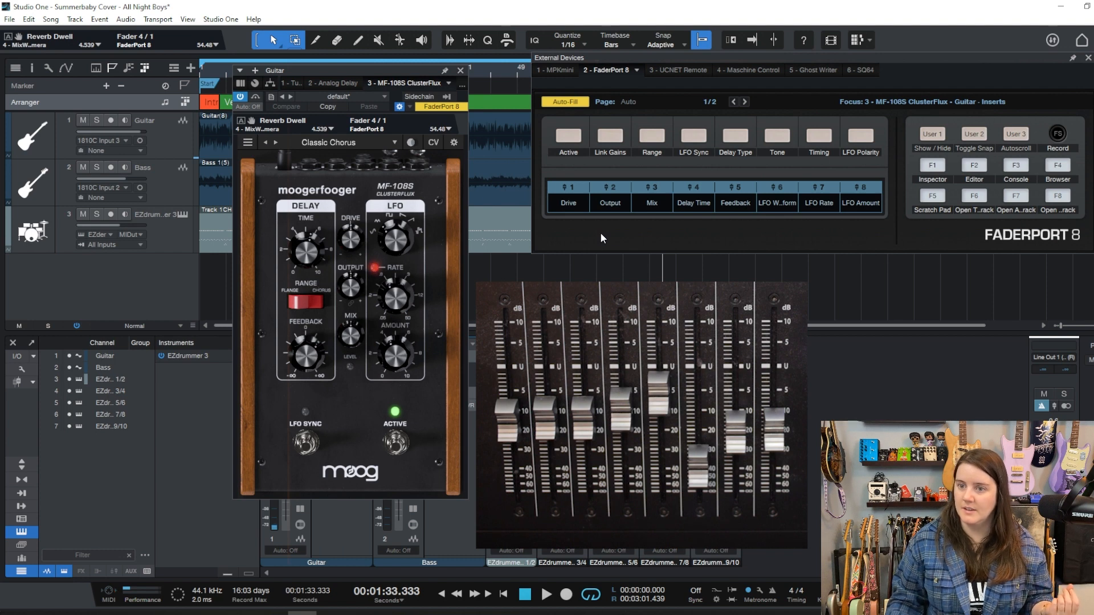
mouse_move(548, 238)
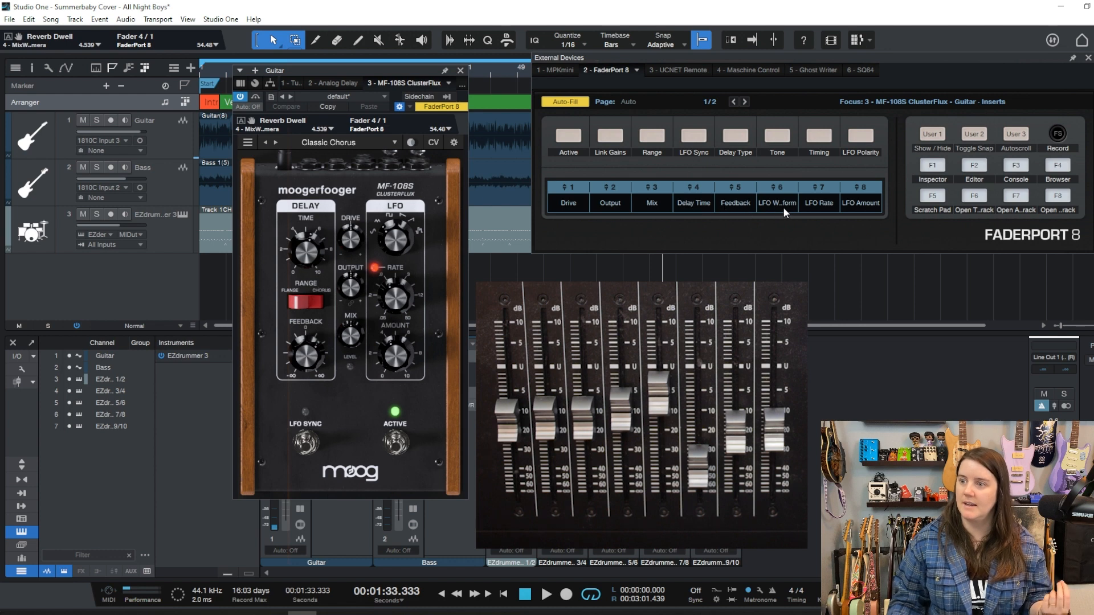
mouse_move(747, 109)
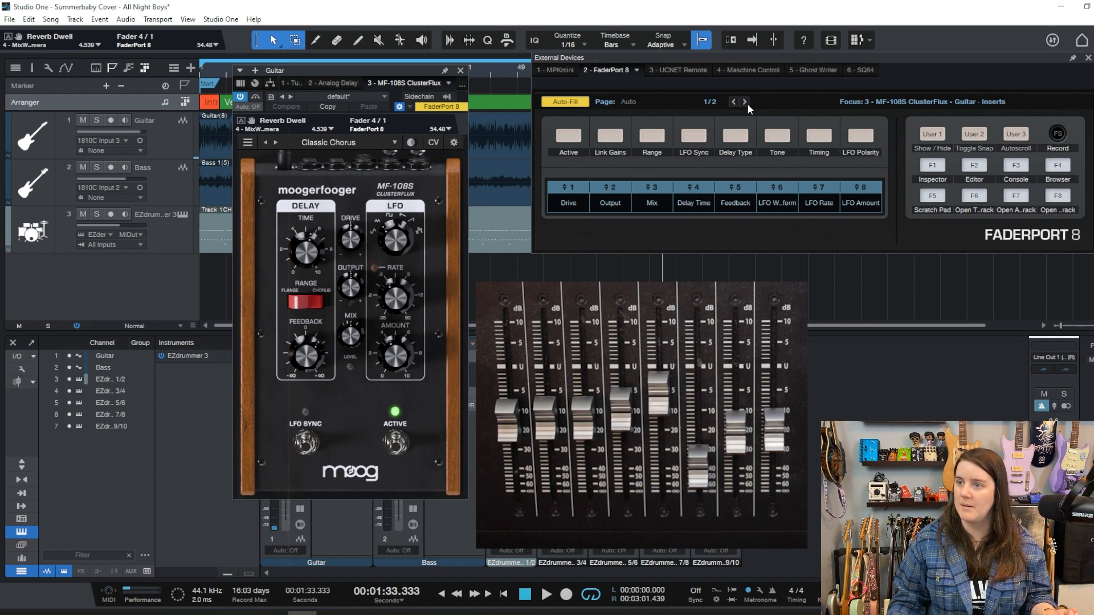
left_click(743, 101)
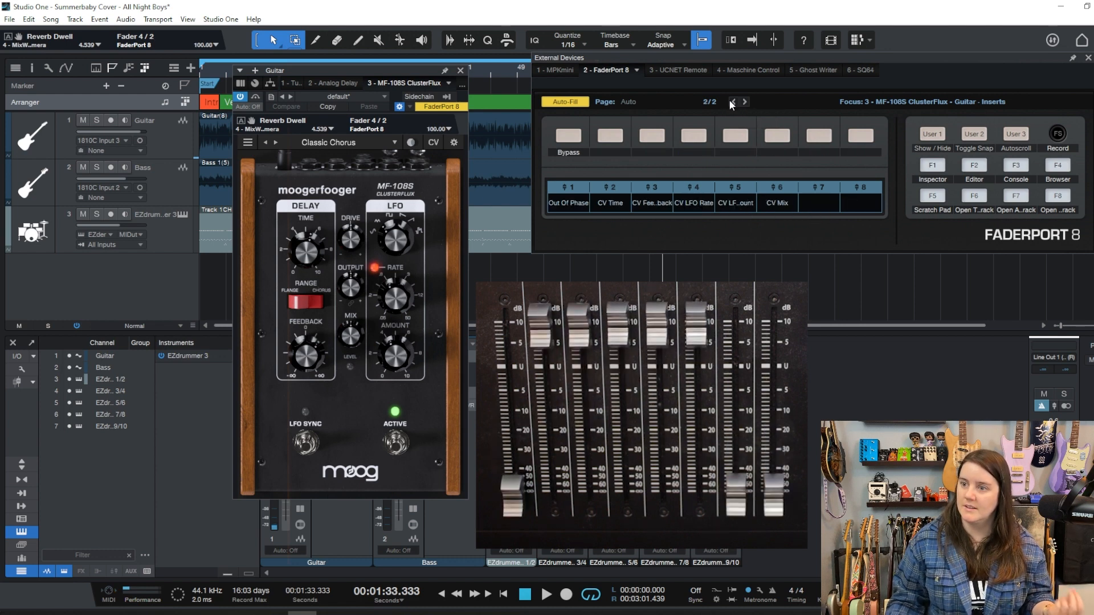
mouse_move(732, 103)
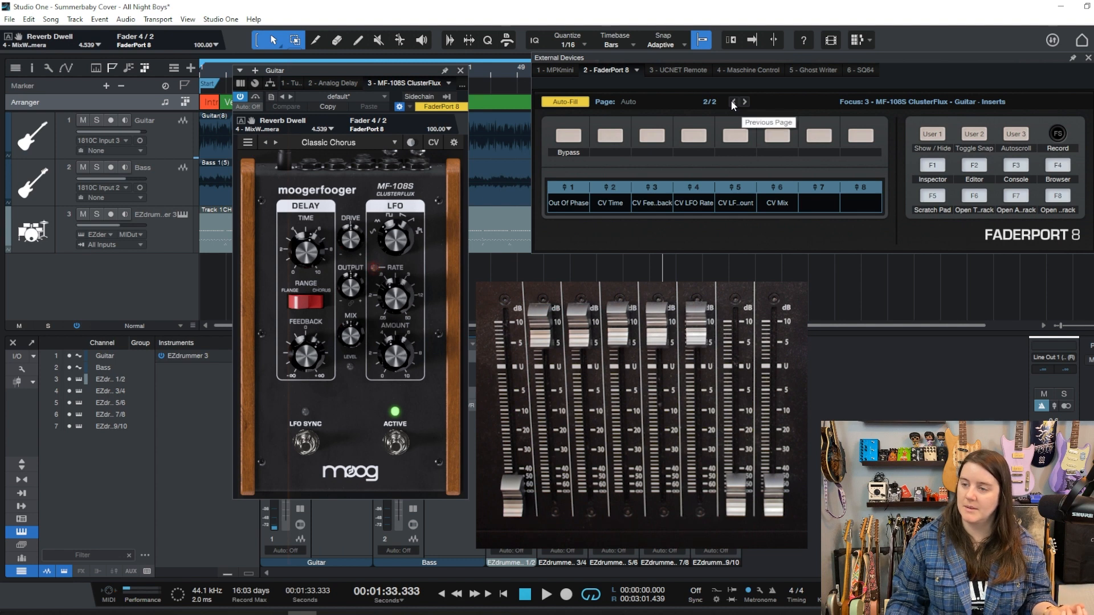
left_click(732, 102)
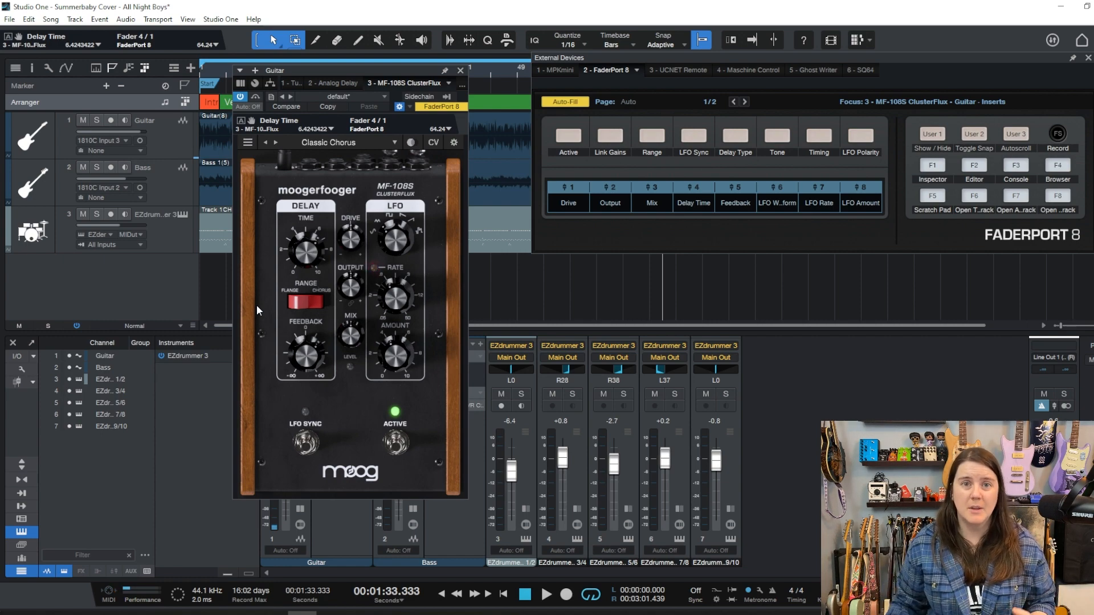
left_click(744, 102)
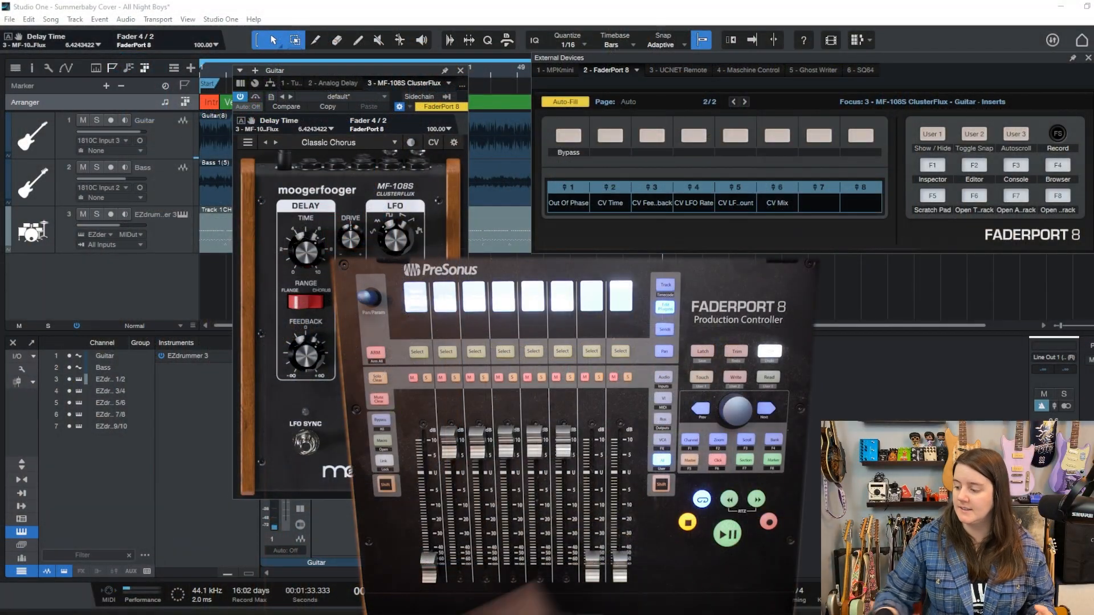
left_click(733, 102)
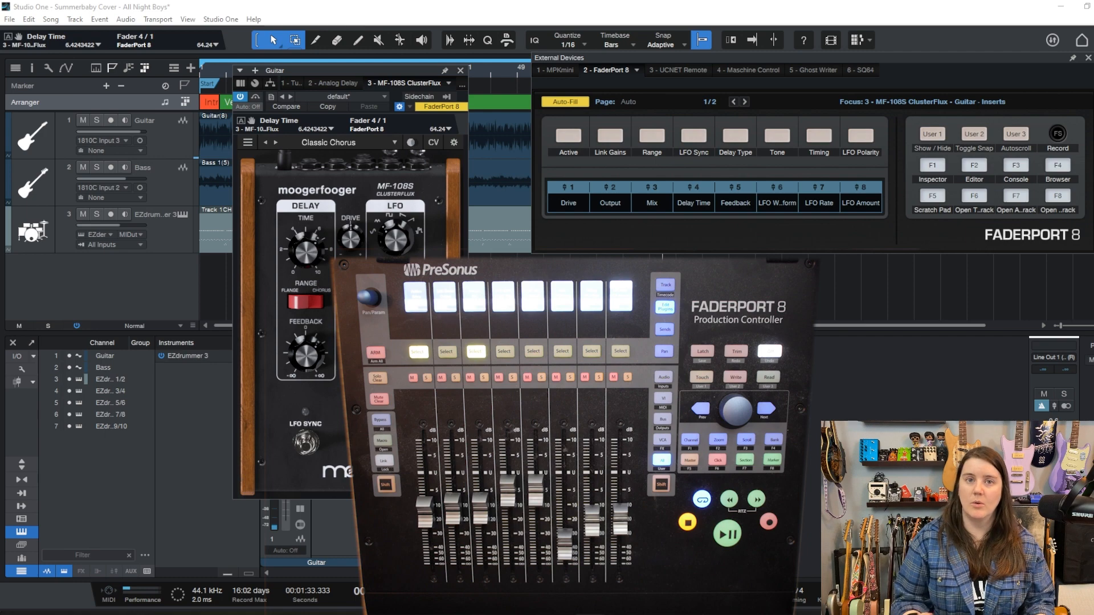